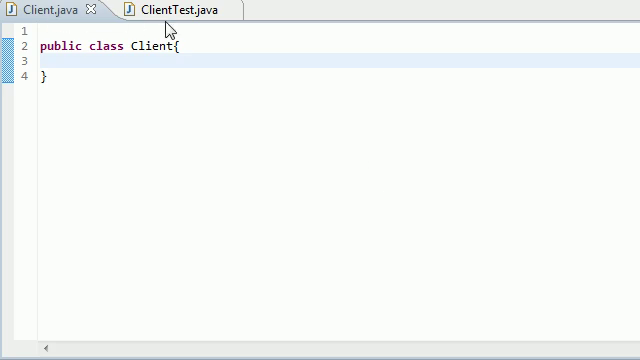
Write 'Client{' and place the cursor at the start of Client.java for a blank line
{"action": "left_click", "coordinate": [180, 8]}
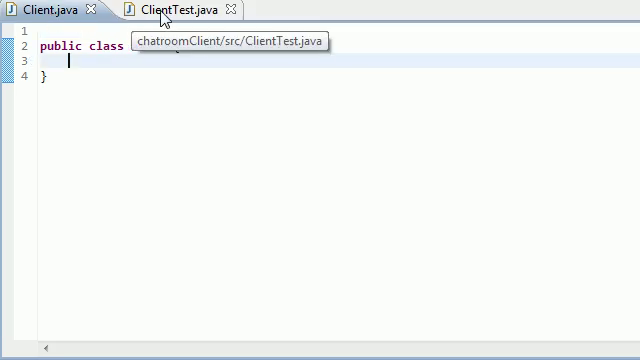
{"action": "type", "text": "Client{"}
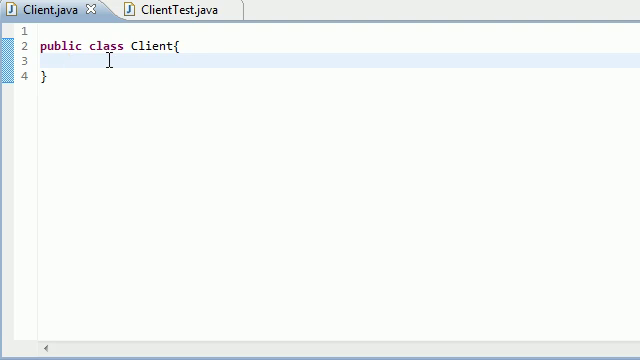
{"action": "left_click", "coordinate": [178, 12]}
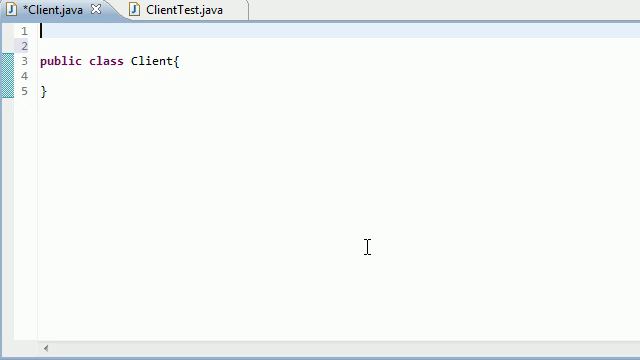
Add wildcard imports for java.io.* and java.net.* at the top of the file
{"action": "type", "text": "import"}
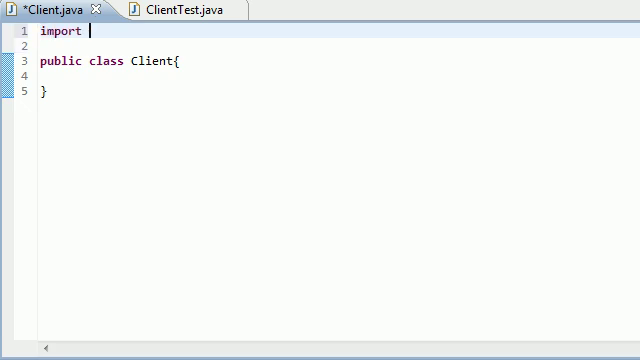
{"action": "type", "text": "java"}
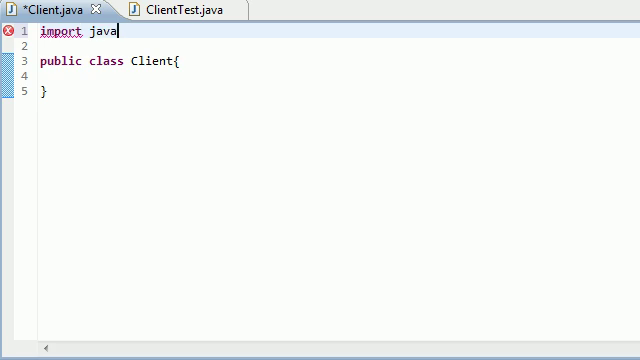
{"action": "type", "text": ".io.*;"}
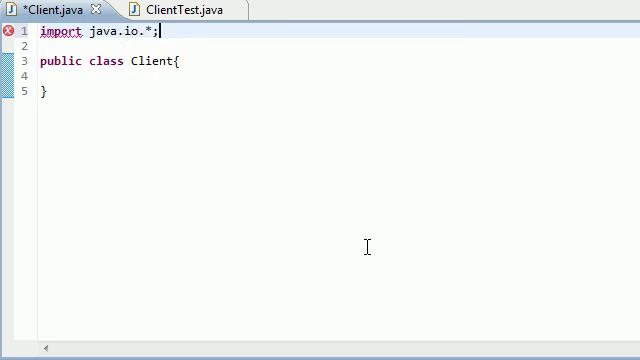
{"action": "type", "text": "import"}
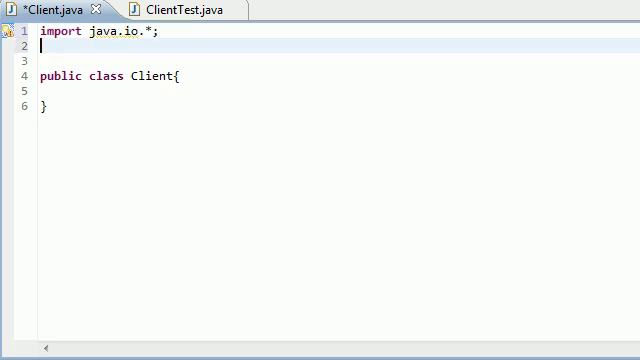
{"action": "type", "text": "import"}
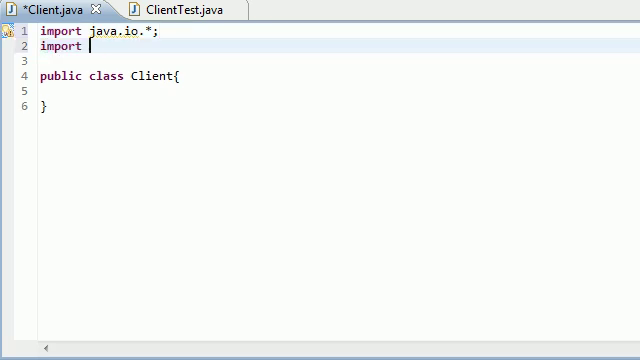
{"action": "type", "text": "JAVA"}
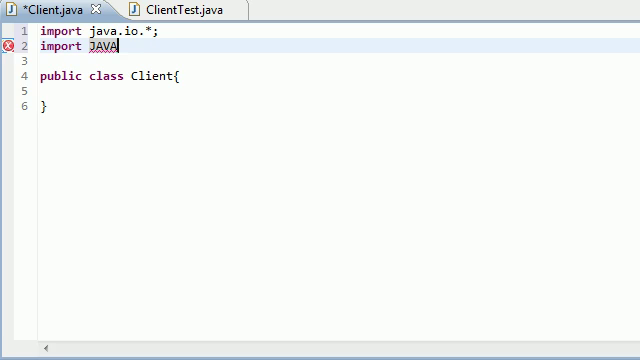
{"action": "type", "text": "java"}
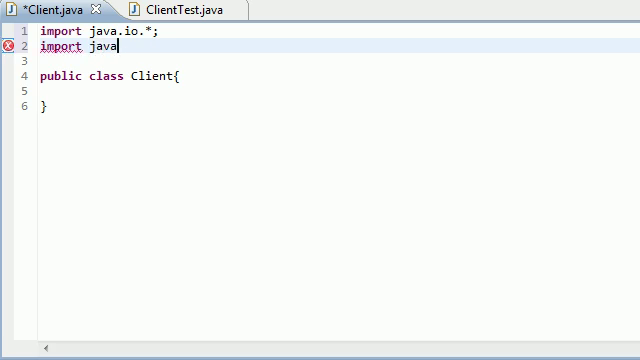
{"action": "type", "text": ".net.*;"}
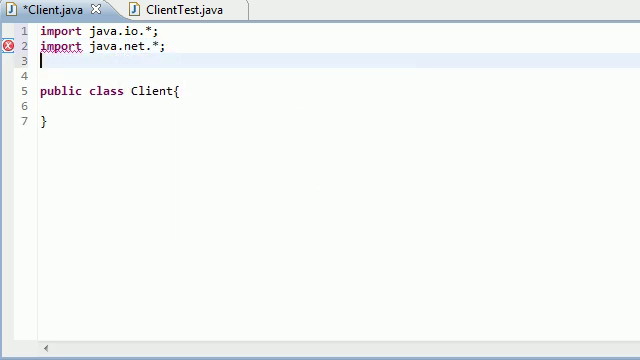
Add wildcard imports for java.awt.* and java.awt.event.*
{"action": "type", "text": "import jav"}
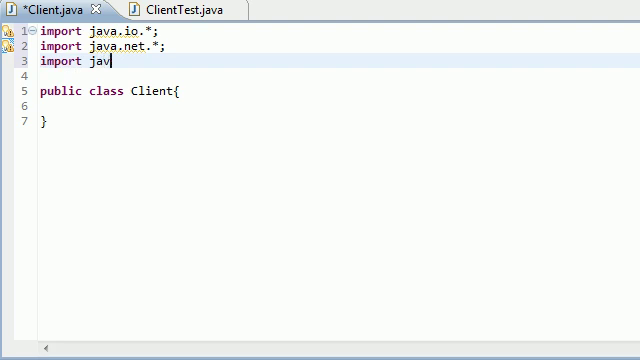
{"action": "type", "text": ".awt"}
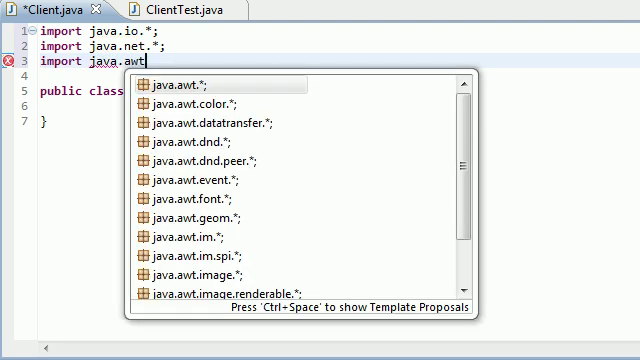
{"action": "left_click", "coordinate": [186, 86]}
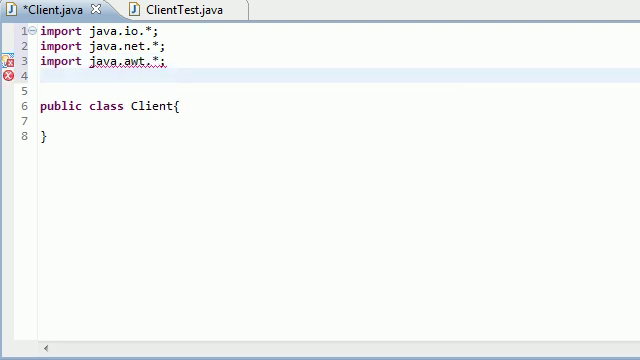
{"action": "type", "text": "import j"}
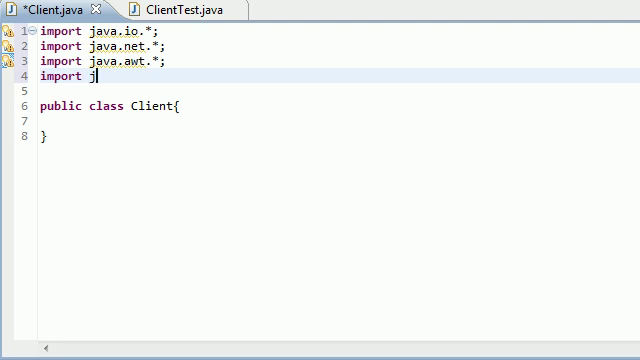
{"action": "type", "text": "ava.awt"}
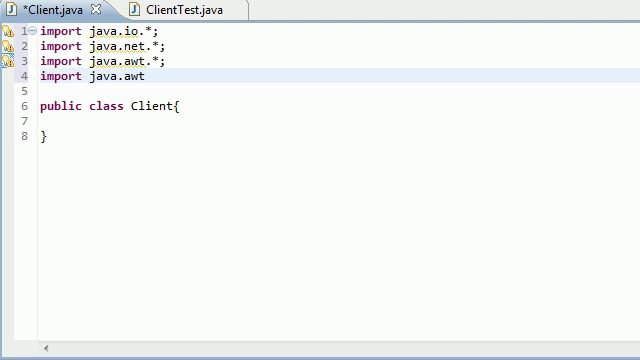
{"action": "type", "text": "."}
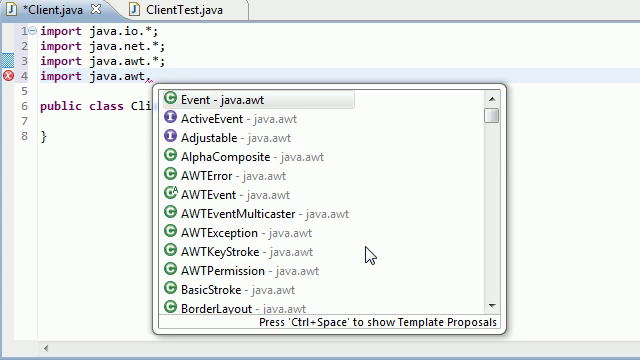
{"action": "type", "text": "event"}
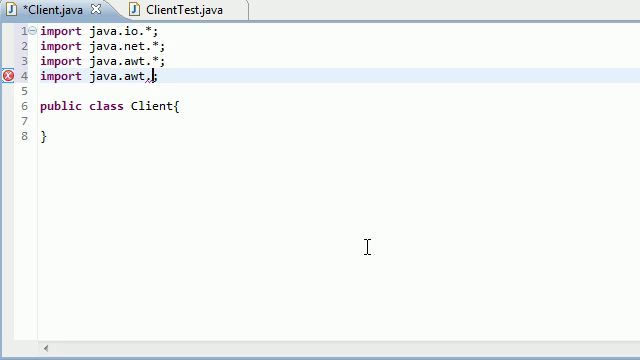
{"action": "type", "text": "event.*"}
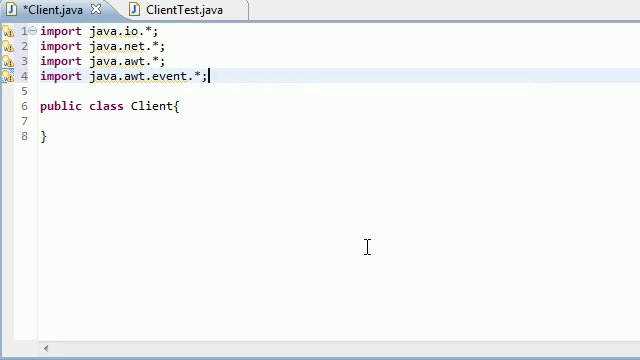
Add the wildcard import for javax.swing.*
{"action": "type", "text": "i"}
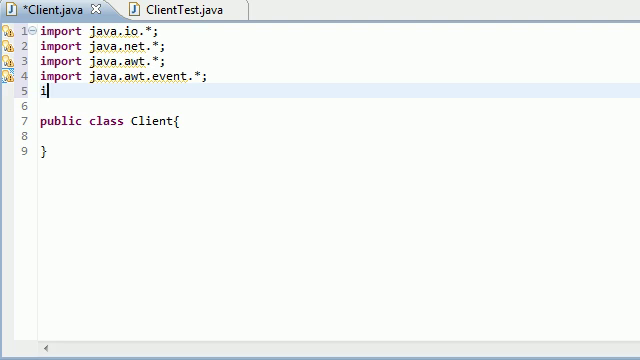
{"action": "type", "text": "mport javax"}
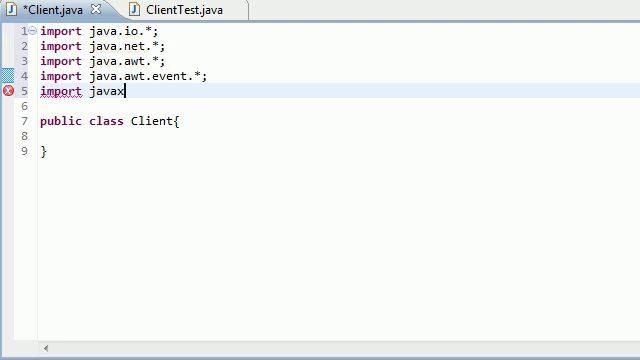
{"action": "type", "text": ".swing."}
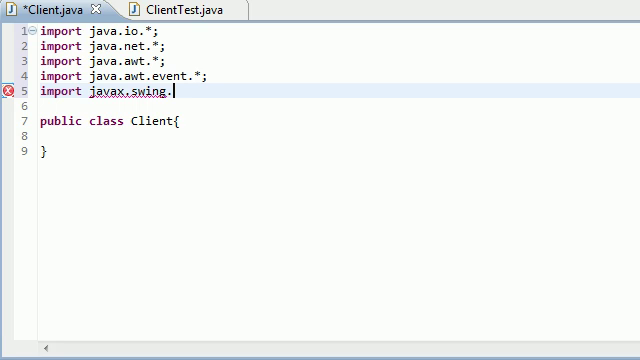
{"action": "type", "text": "*;"}
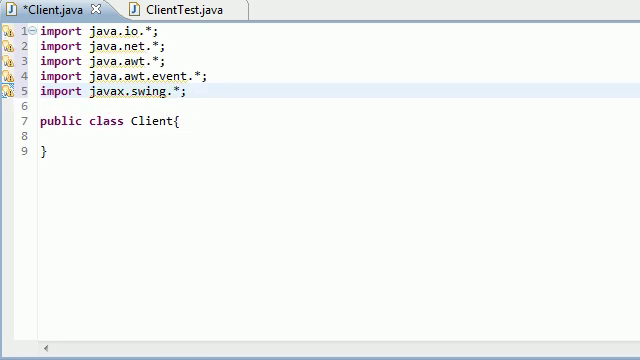
{"action": "mouse_move", "coordinate": [148, 72]}
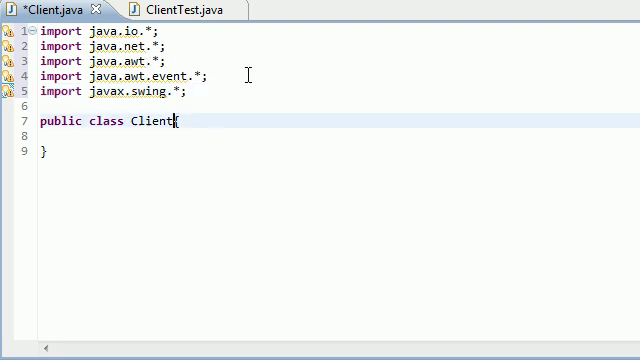
Make Client extend JFrame and position the cursor inside the class body
{"action": "double_click", "coordinate": [152, 122]}
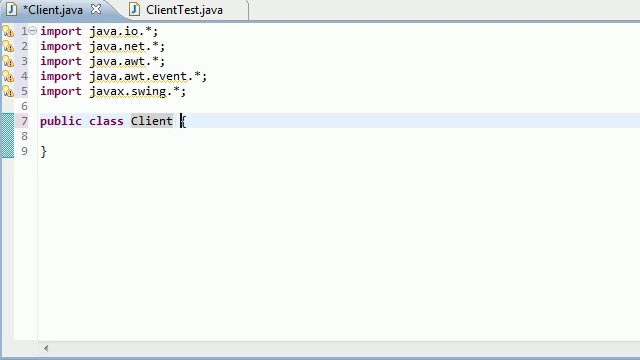
{"action": "type", "text": "extends"}
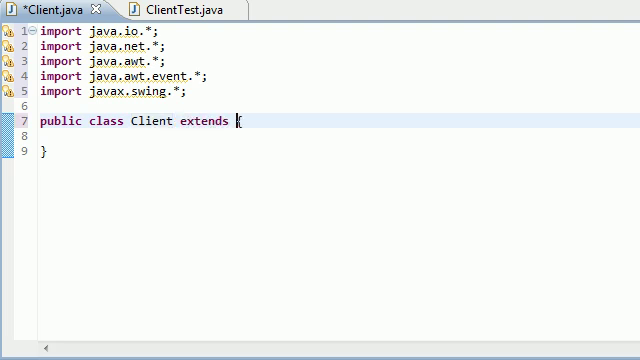
{"action": "type", "text": "JFrame"}
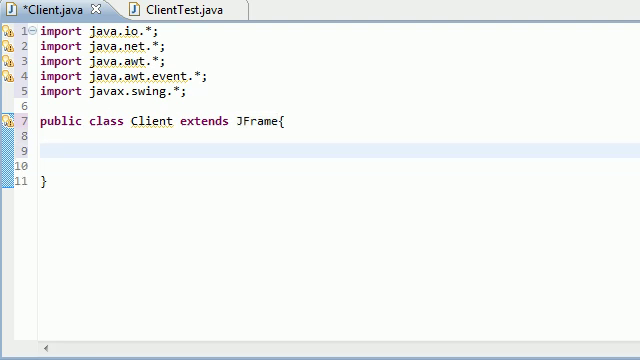
{"action": "left_click", "coordinate": [76, 148]}
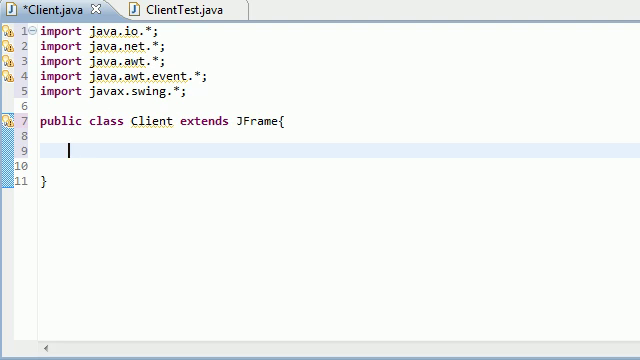
Declare private fields JTextField userText and JTextArea chatWindow
{"action": "type", "text": "private"}
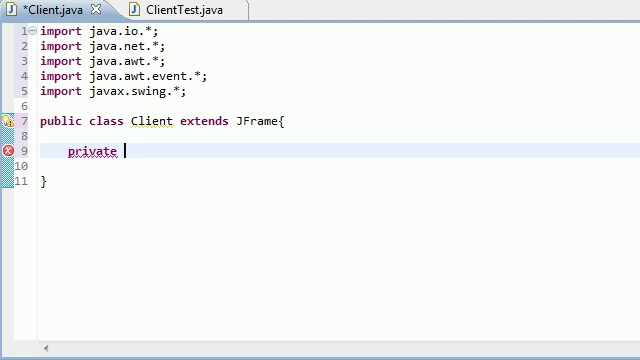
{"action": "type", "text": "JText"}
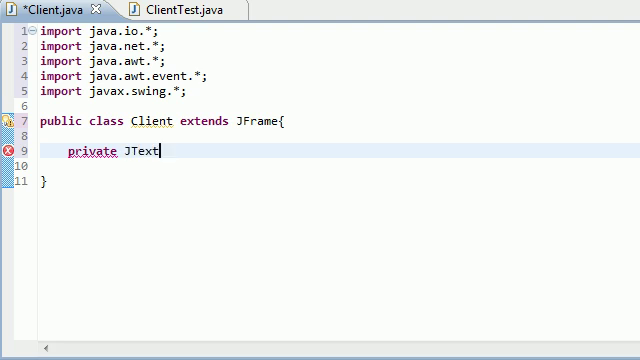
{"action": "type", "text": "Field"}
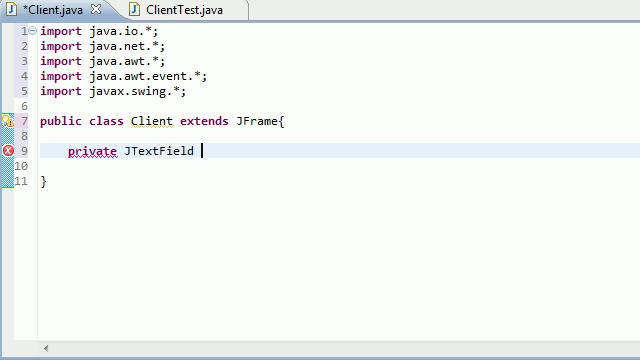
{"action": "type", "text": "userText;"}
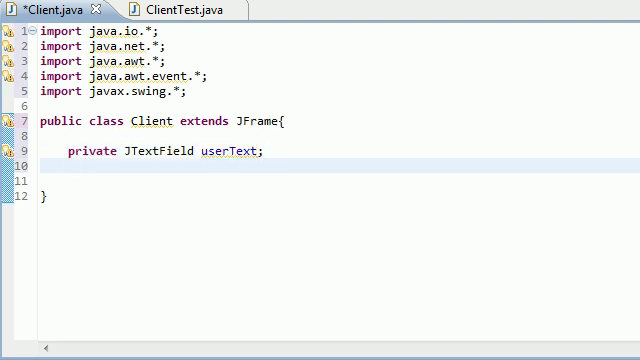
{"action": "type", "text": "private"}
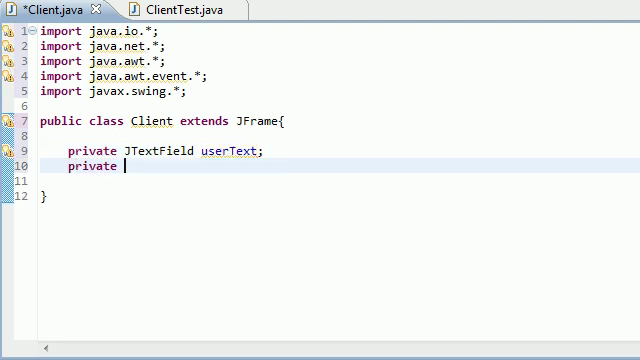
{"action": "type", "text": "JTextArea"}
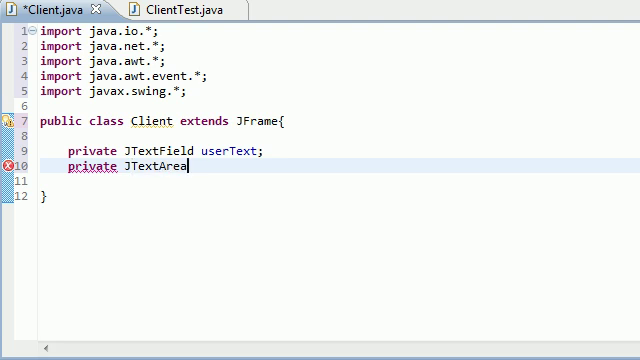
{"action": "type", "text": "chatWind"}
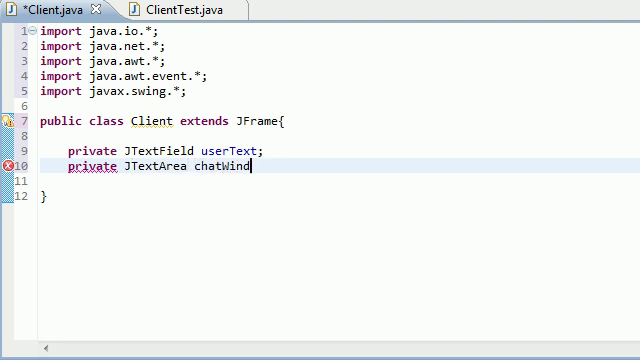
{"action": "type", "text": "ow;"}
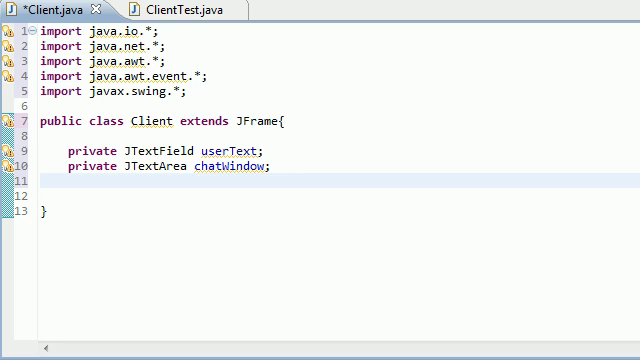
Declare the private ObjectOutputStream output field
{"action": "type", "text": "private"}
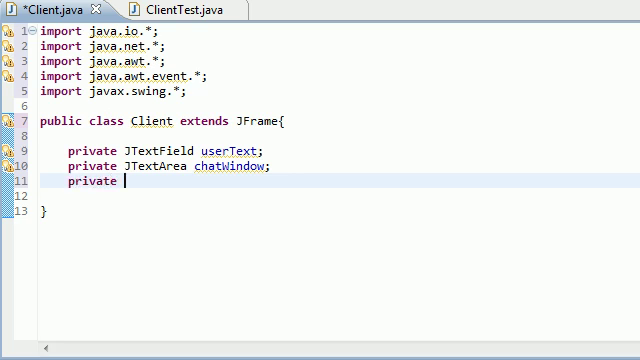
{"action": "type", "text": "ObjectOutputStream"}
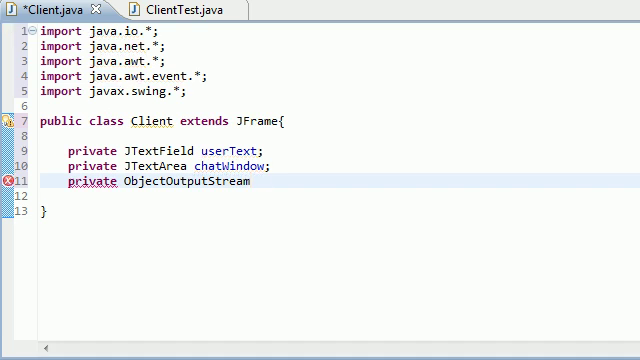
{"action": "type", "text": "output;"}
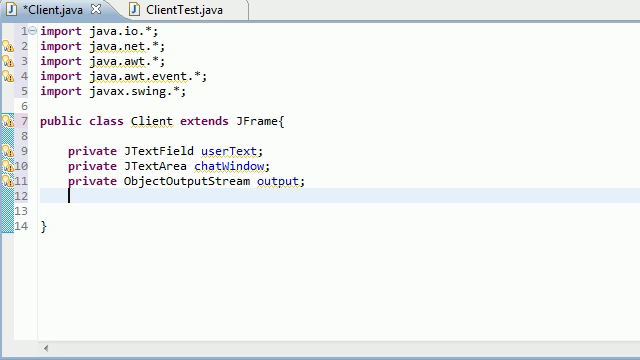
{"action": "mouse_move", "coordinate": [284, 182]}
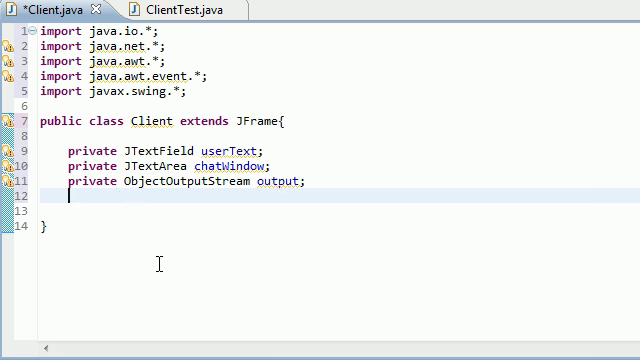
Declare the private ObjectInputStream input field
{"action": "type", "text": "private"}
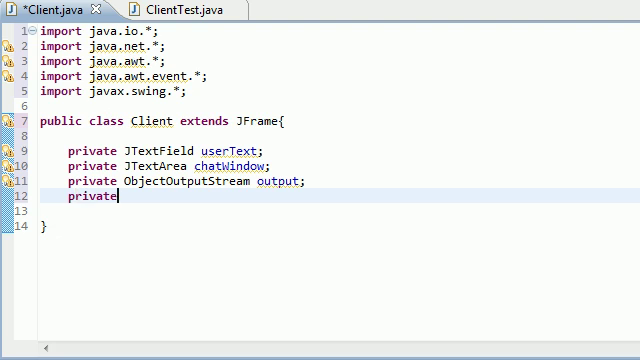
{"action": "type", "text": "Object"}
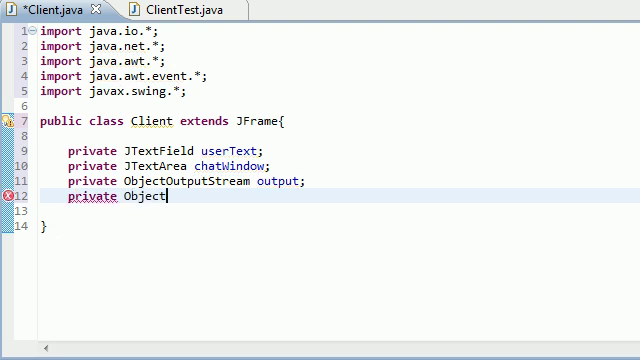
{"action": "type", "text": "InputStream"}
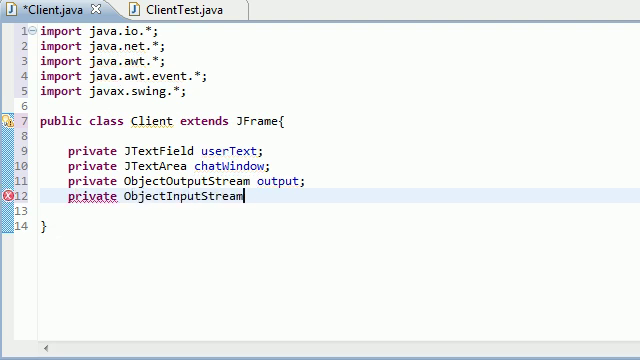
{"action": "type", "text": "input"}
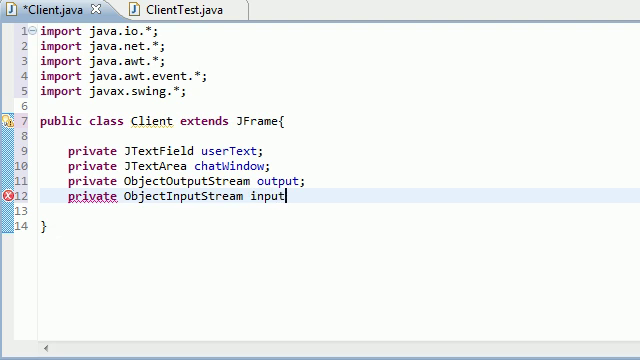
{"action": "key", "text": "Enter"}
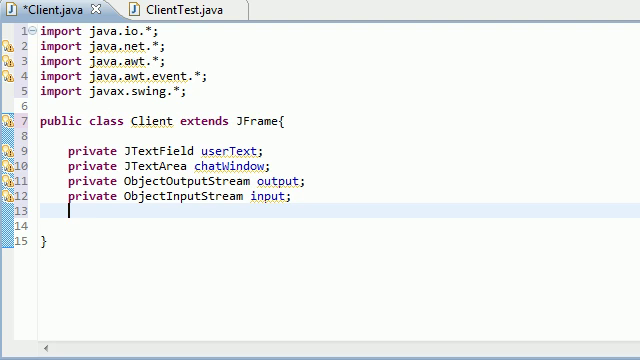
Declare private String message set to empty and private String serverIP
{"action": "type", "text": "private"}
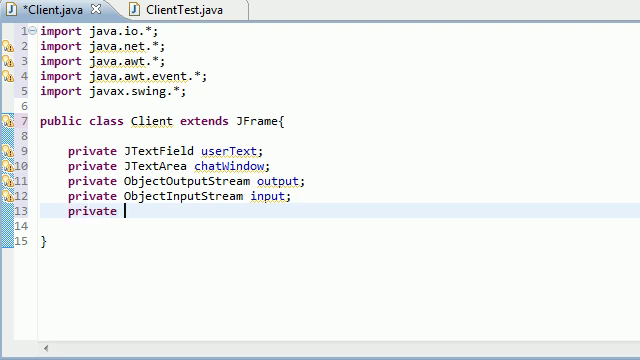
{"action": "type", "text": "String me"}
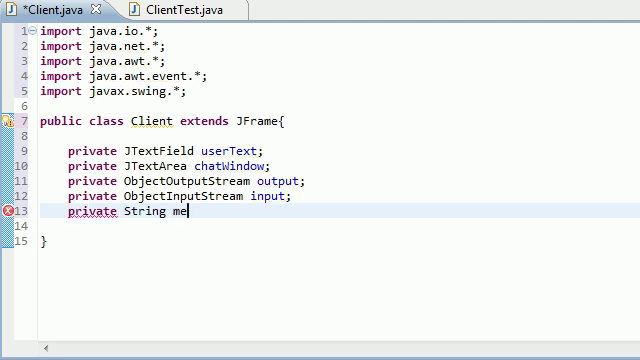
{"action": "type", "text": "ssage = \"\";"}
{"action": "left_click", "coordinate": [340, 226]}
{"action": "type", "text": "p"}
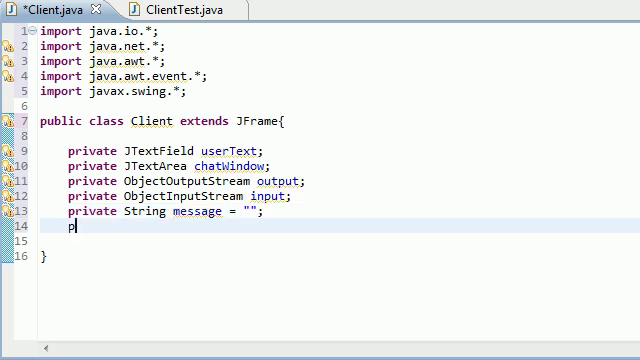
{"action": "type", "text": "rivate String server"}
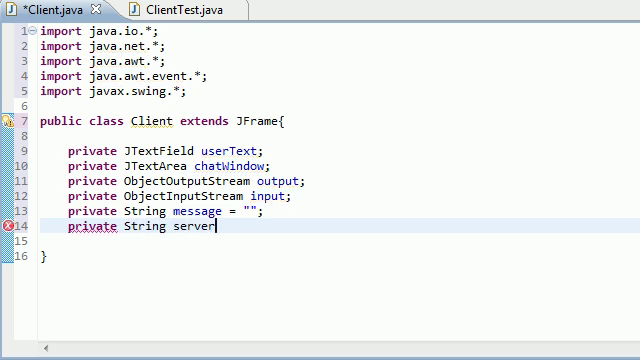
{"action": "type", "text": "IP"}
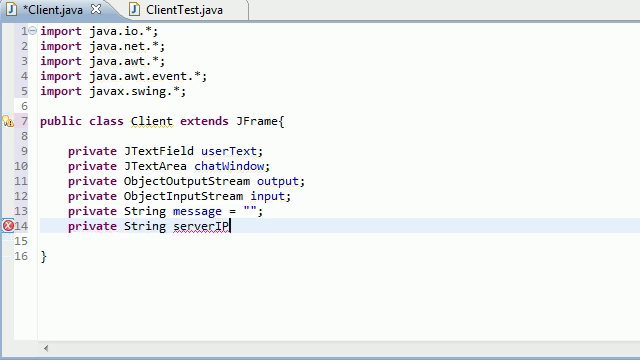
{"action": "type", "text": ";"}
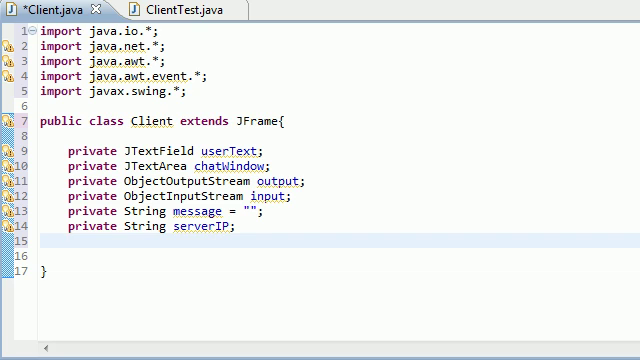
Declare the private Socket connection field
{"action": "type", "text": "priuv"}
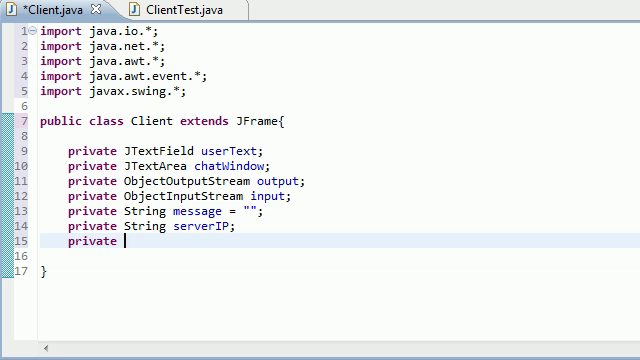
{"action": "type", "text": "Socket"}
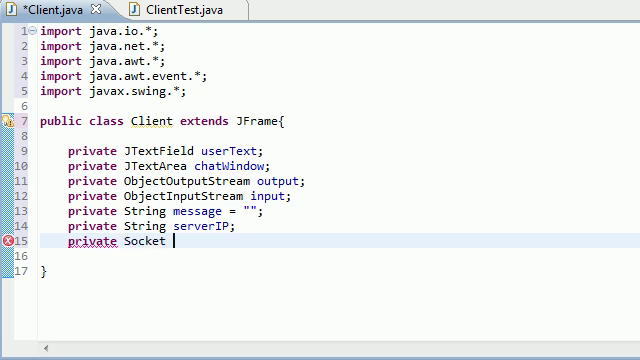
{"action": "type", "text": "connection1"}
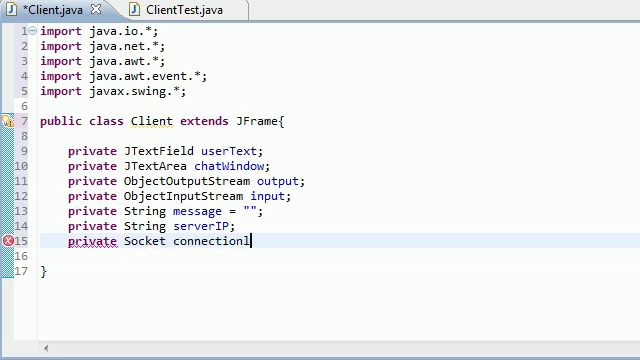